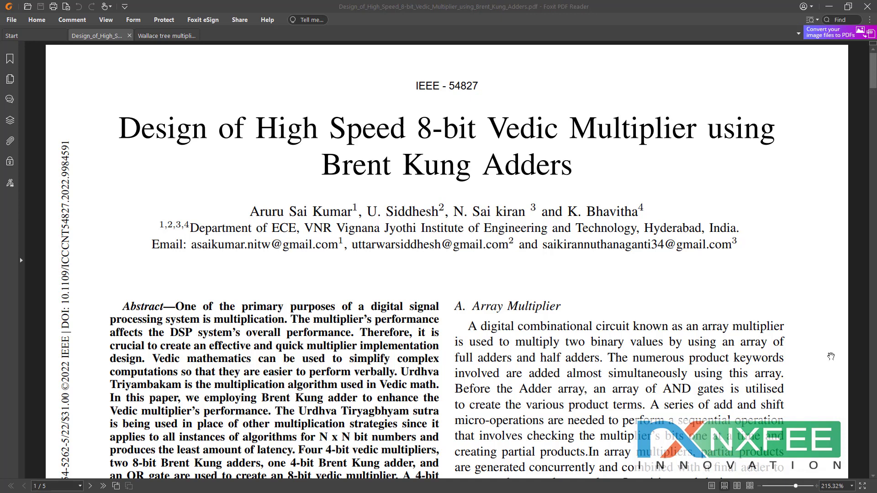
{"action": "mouse_move", "coordinate": [606, 289]}
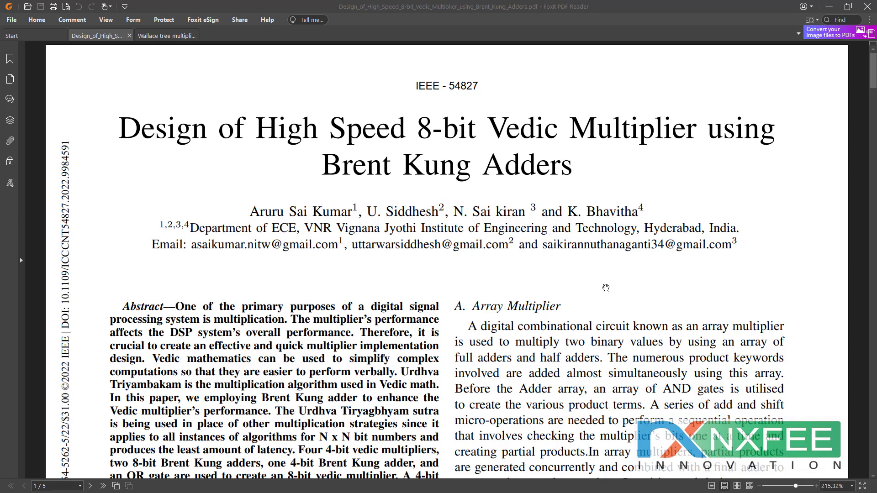
{"action": "mouse_move", "coordinate": [472, 143]}
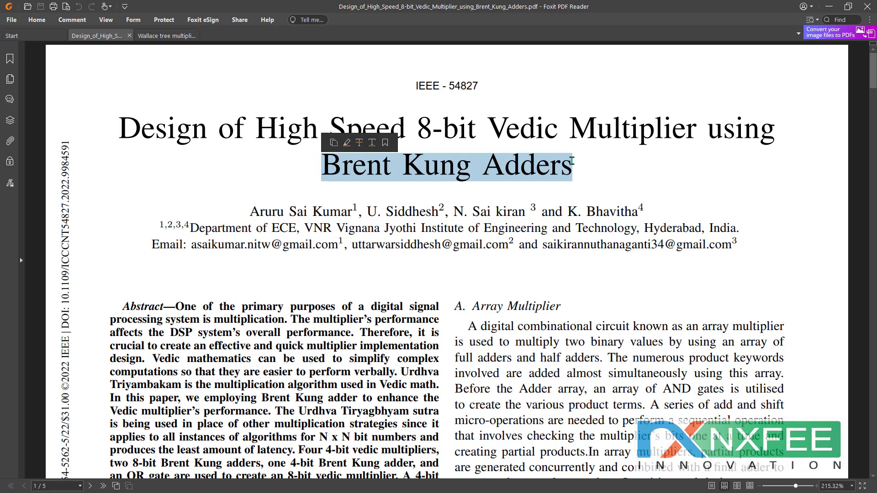
- Scroll the paper past the abstract and introduction to Fig. 2 on page 2
{"action": "scroll", "scroll_direction": "down", "scroll_amount": 3}
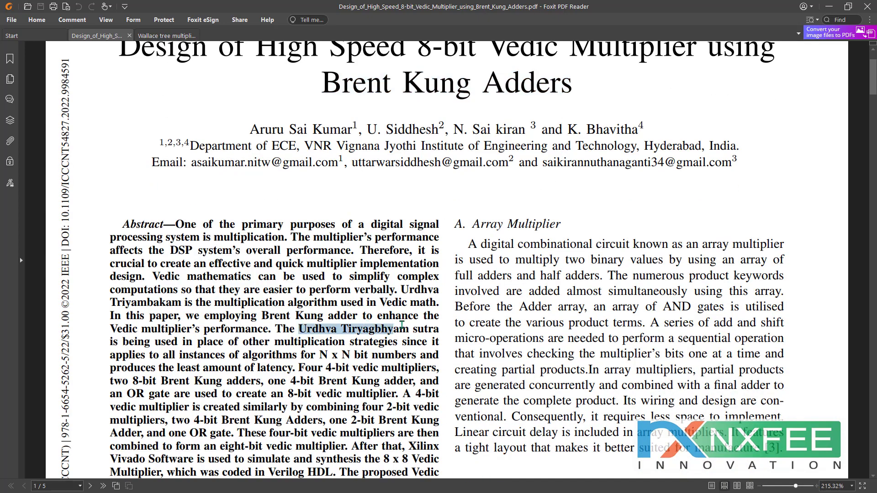
{"action": "scroll", "scroll_direction": "down", "scroll_amount": 3}
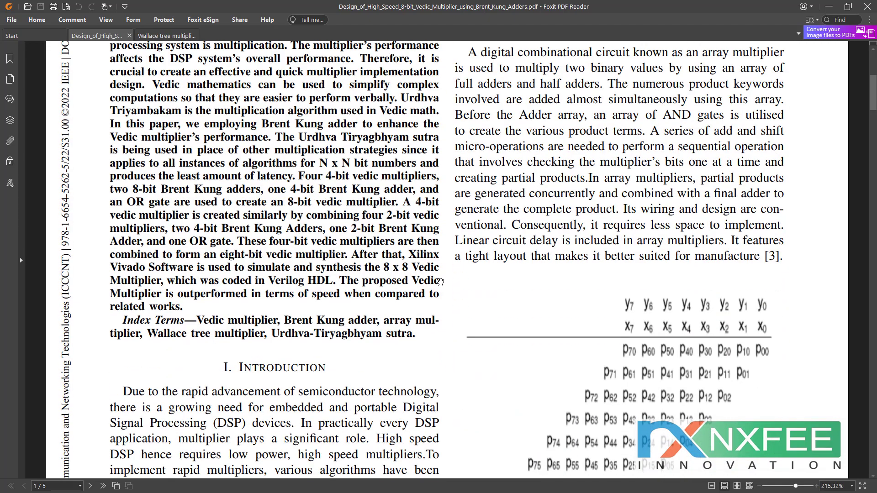
{"action": "scroll", "scroll_direction": "down", "scroll_amount": 3}
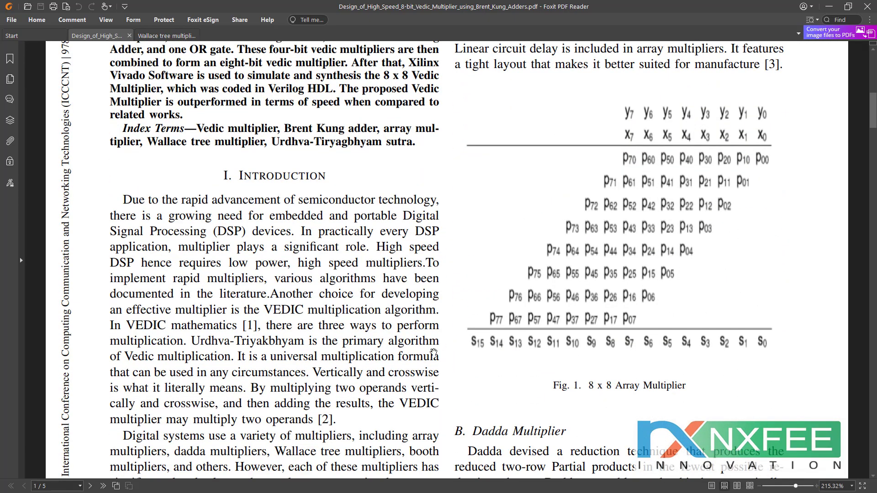
{"action": "scroll", "scroll_direction": "down", "scroll_amount": 3}
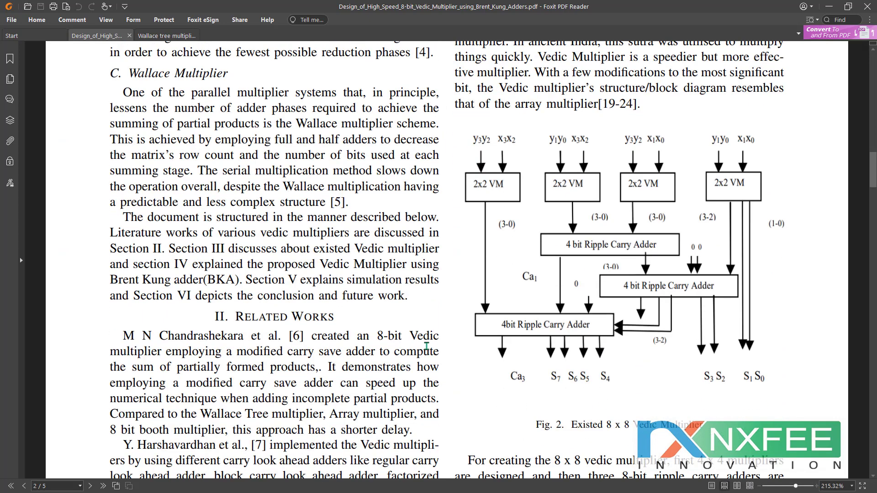
{"action": "mouse_move", "coordinate": [653, 324]}
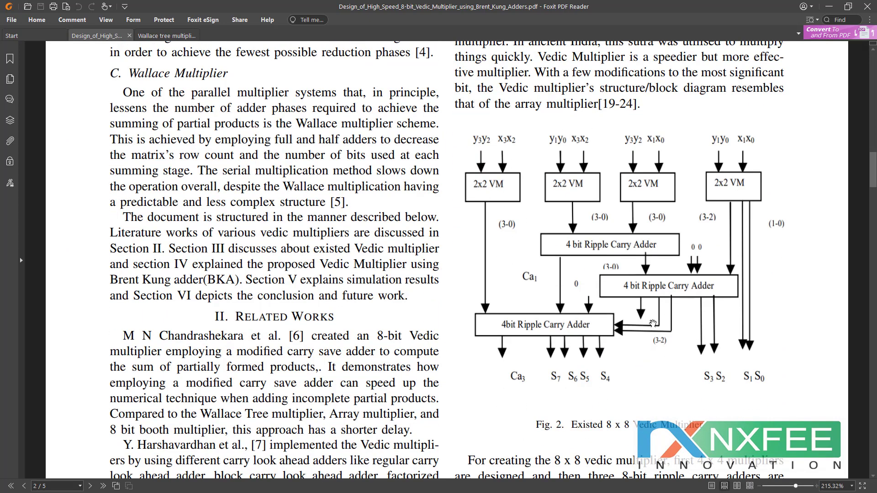
{"action": "mouse_move", "coordinate": [631, 366]}
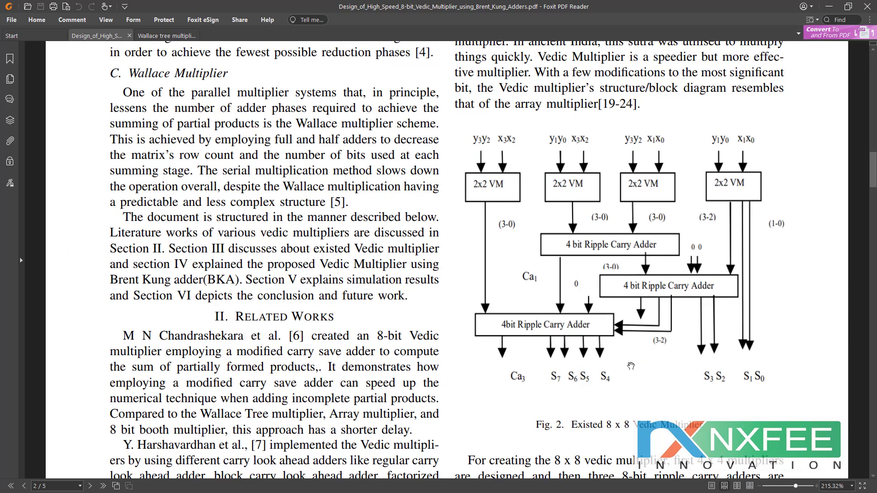
{"action": "mouse_move", "coordinate": [659, 196]}
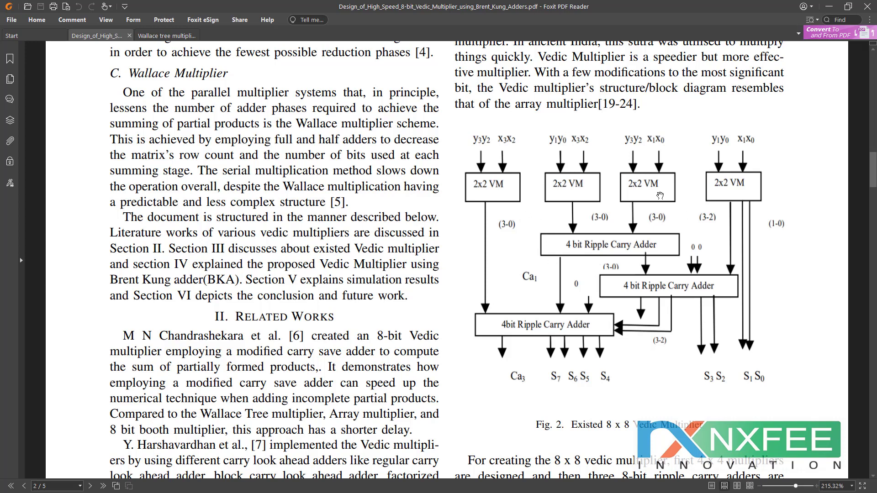
{"action": "mouse_move", "coordinate": [757, 190]}
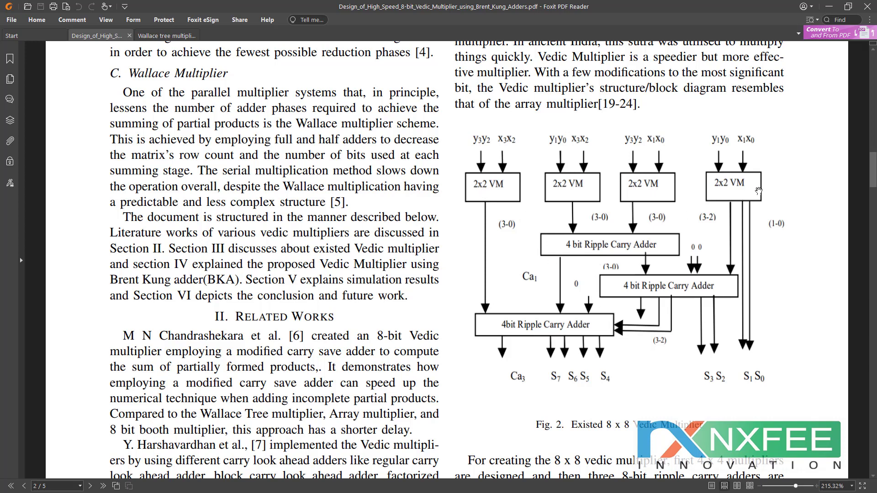
{"action": "mouse_move", "coordinate": [642, 261]}
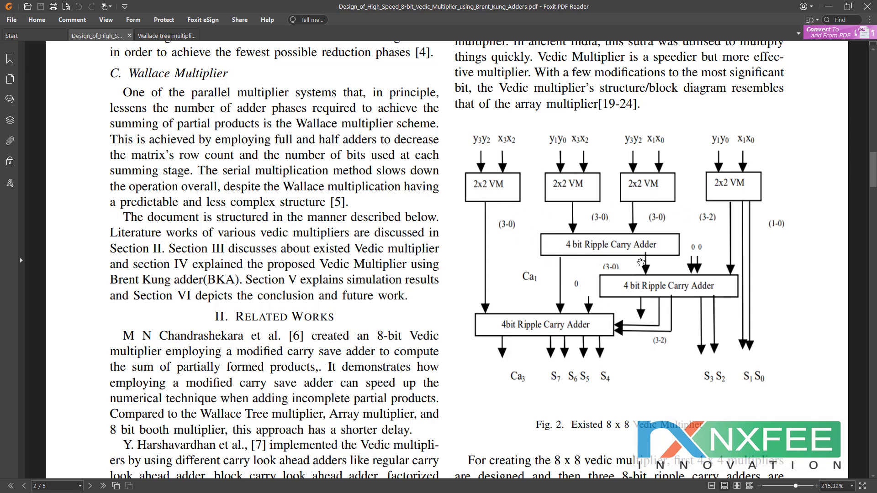
- Scroll down page 3 to Fig. 3 (partial products) and Fig. 4 (proposed design)
{"action": "scroll", "scroll_direction": "down", "scroll_amount": 3}
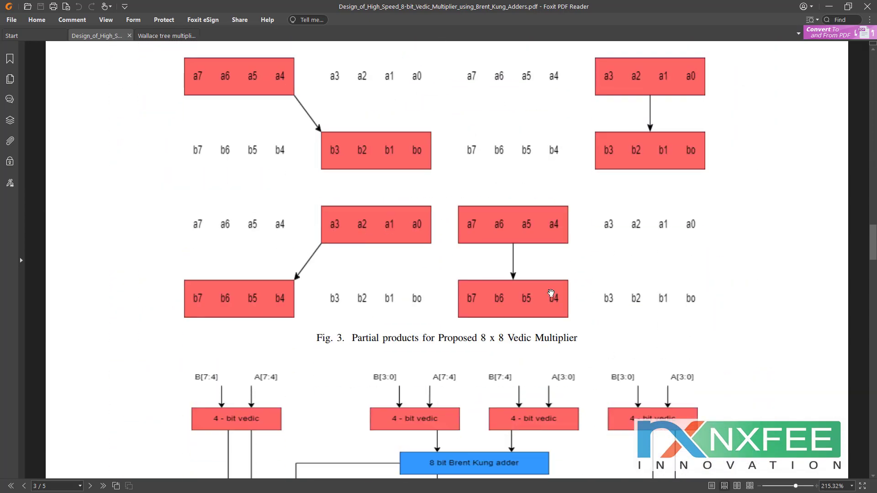
{"action": "scroll", "scroll_direction": "down", "scroll_amount": 3}
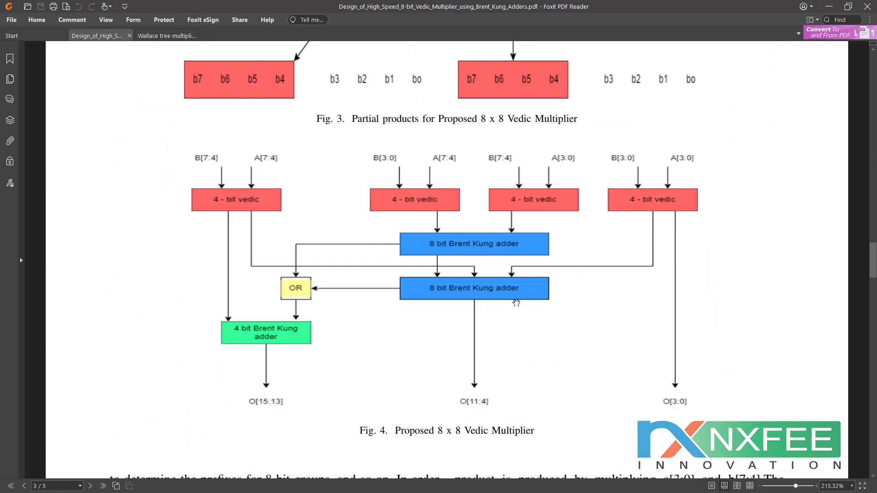
{"action": "scroll", "scroll_direction": "down", "scroll_amount": 3}
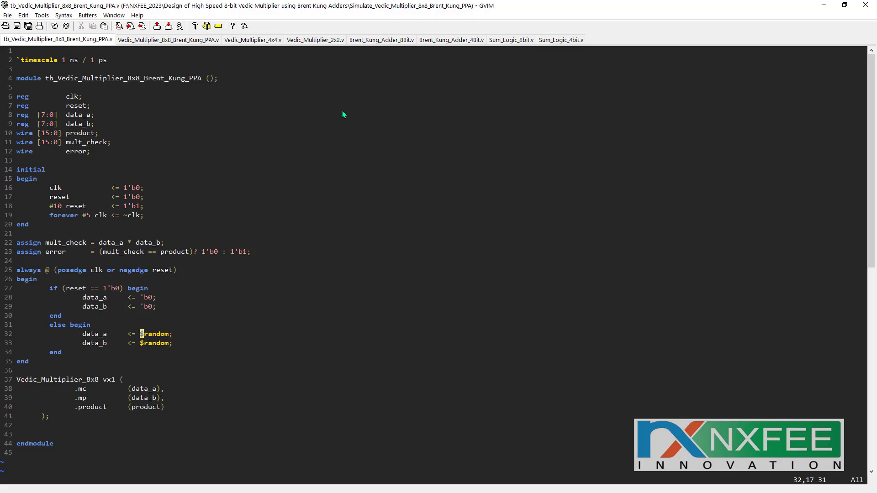
{"action": "mouse_move", "coordinate": [510, 40]}
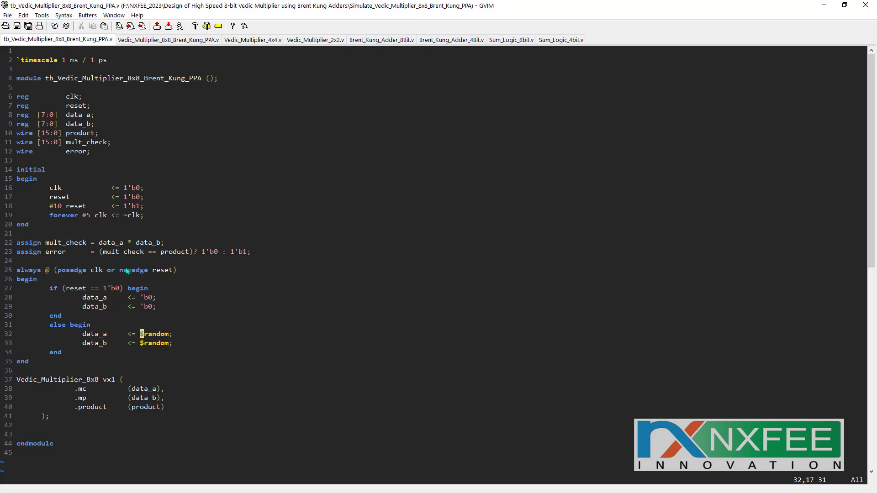
{"action": "mouse_move", "coordinate": [637, 57]}
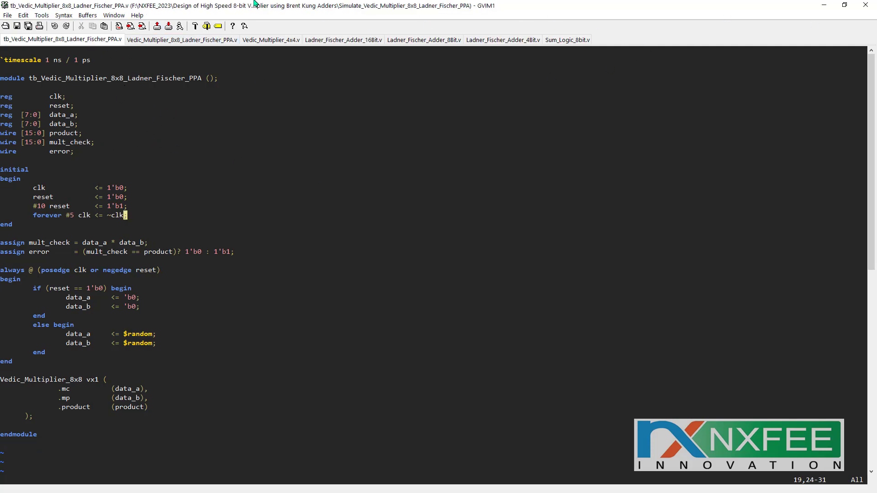
{"action": "mouse_move", "coordinate": [190, 78]}
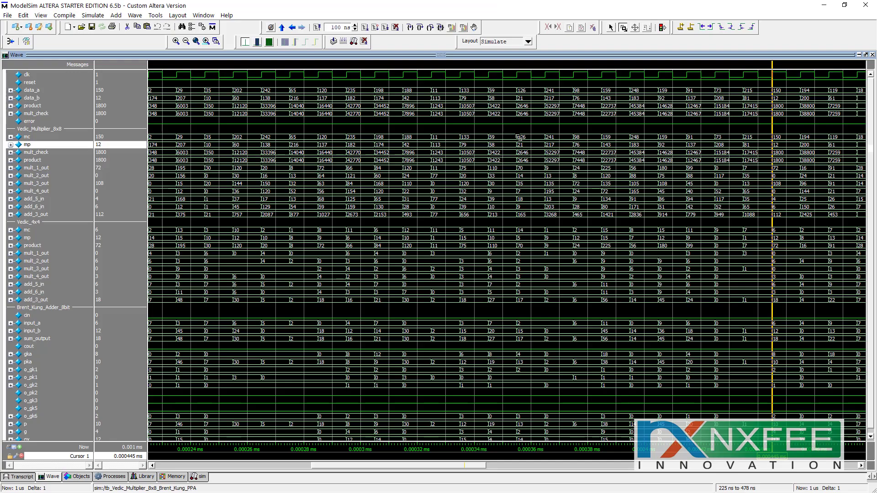
- Inspect the Brent Kung waveform signals, then zoom full to the whole simulation
{"action": "left_click", "coordinate": [31, 90]}
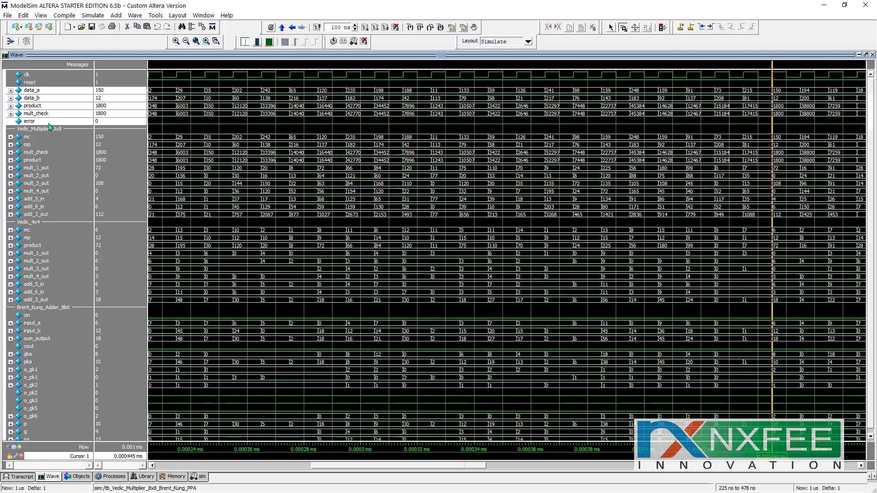
{"action": "left_click", "coordinate": [196, 42]}
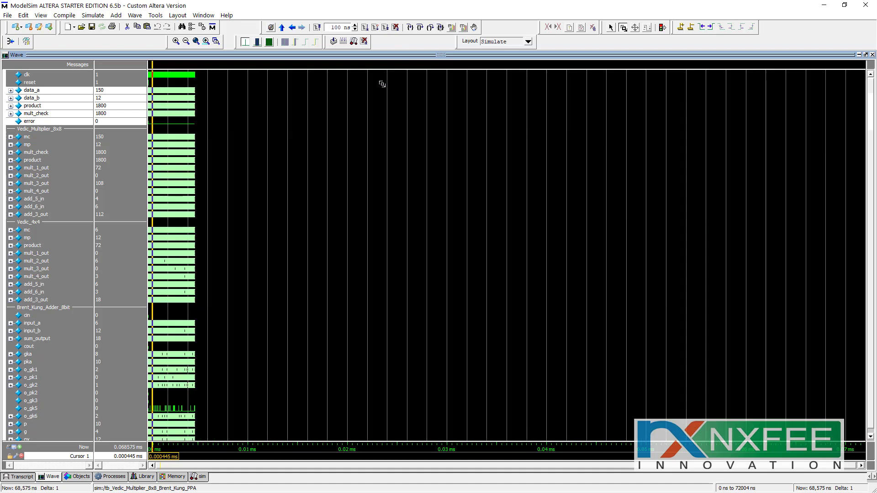
{"action": "left_click", "coordinate": [207, 42]}
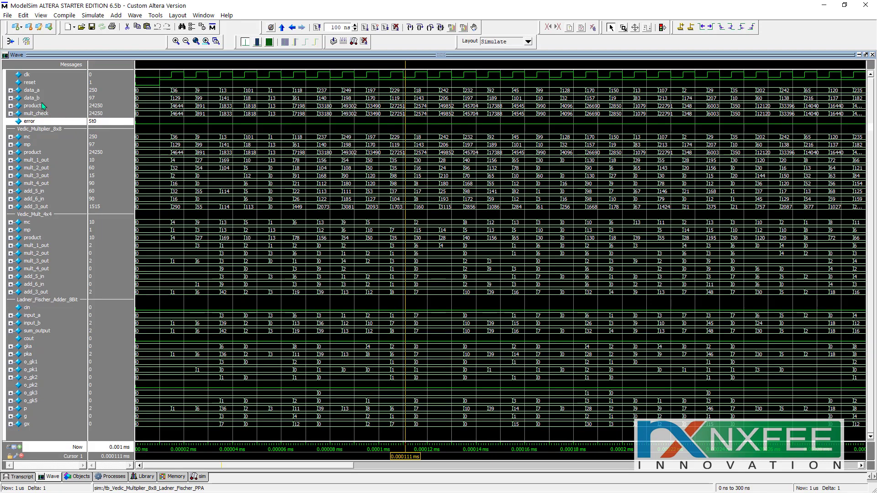
- Switch to the Wave window of the Ladner Fischer testbench simulation
{"action": "left_click", "coordinate": [36, 113]}
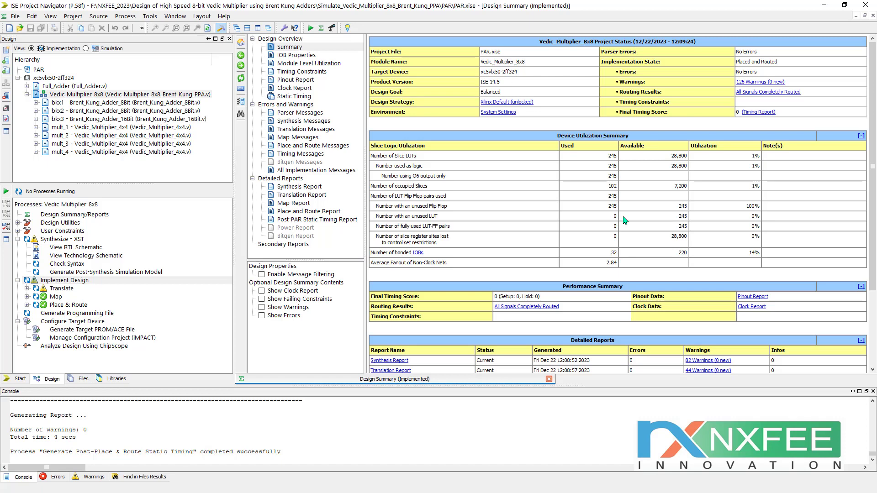
{"action": "mouse_move", "coordinate": [375, 162]}
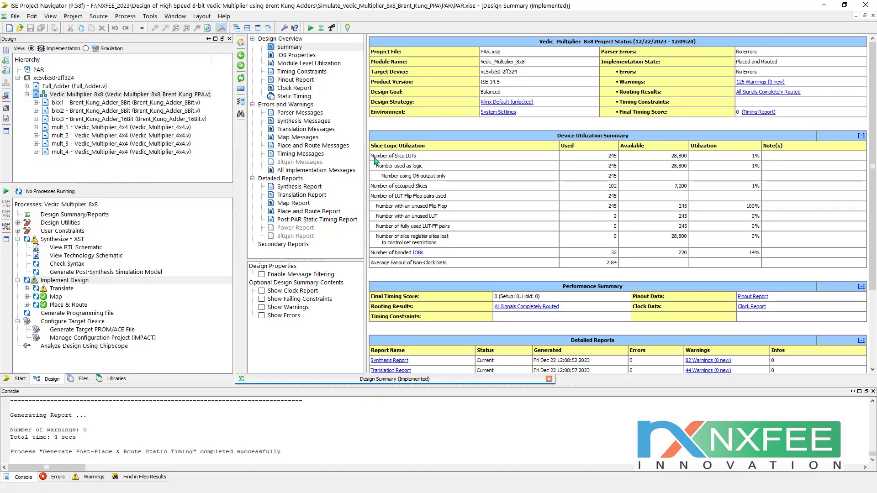
{"action": "mouse_move", "coordinate": [399, 194]}
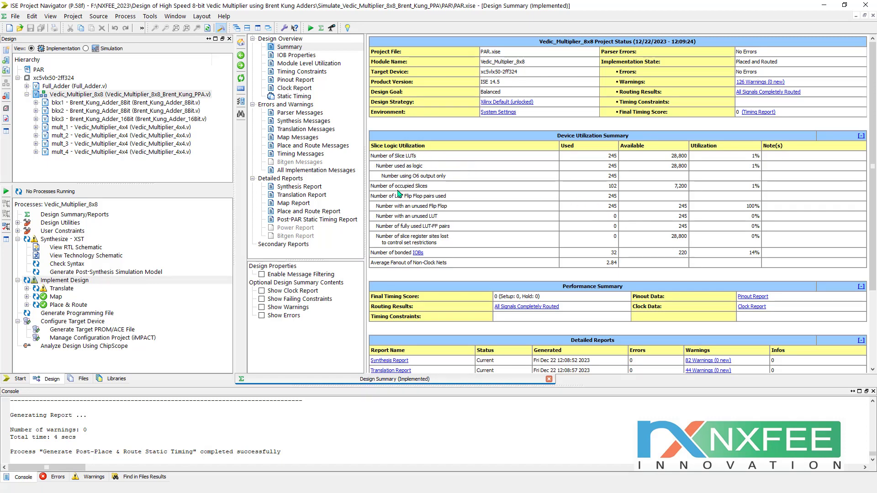
{"action": "mouse_move", "coordinate": [466, 270]}
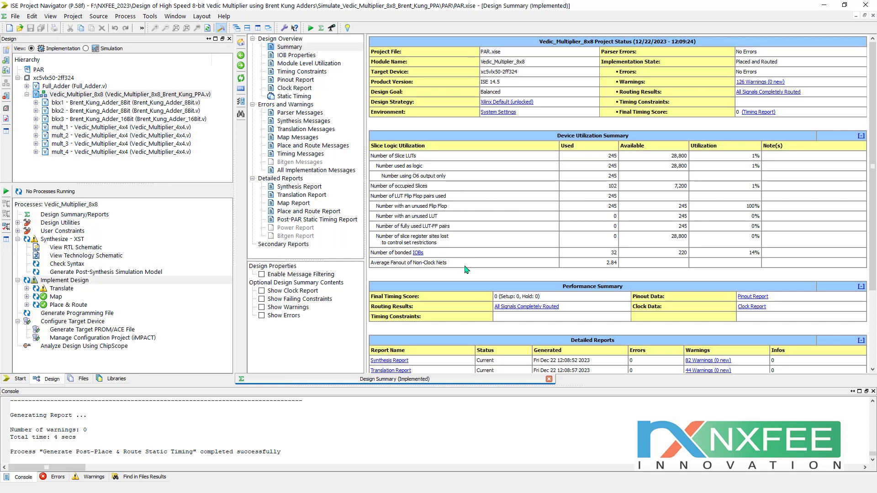
{"action": "mouse_move", "coordinate": [620, 159]}
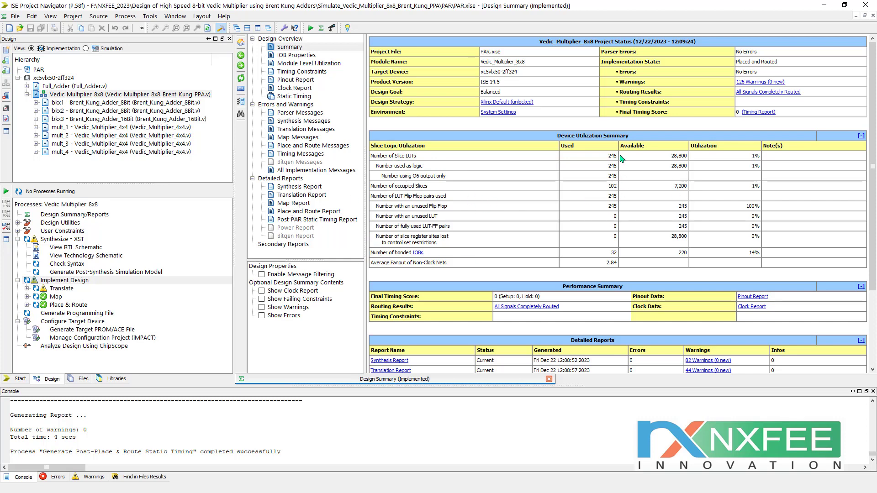
{"action": "mouse_move", "coordinate": [603, 197]}
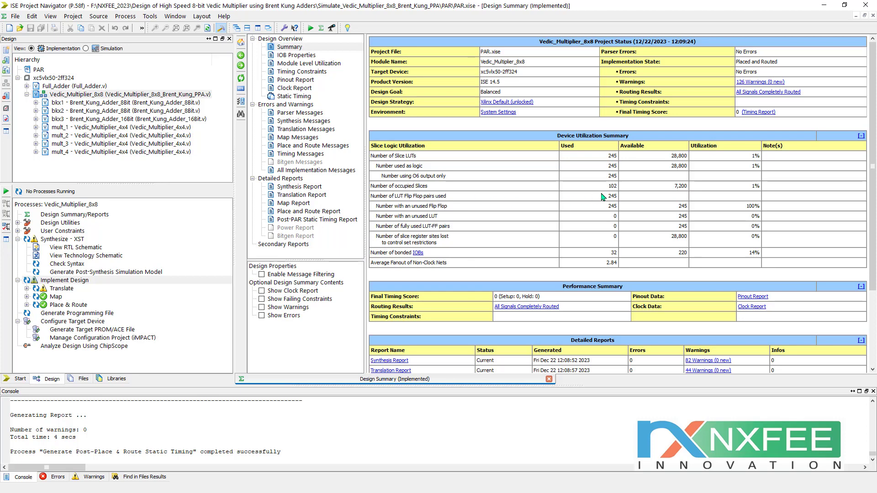
{"action": "mouse_move", "coordinate": [456, 230]}
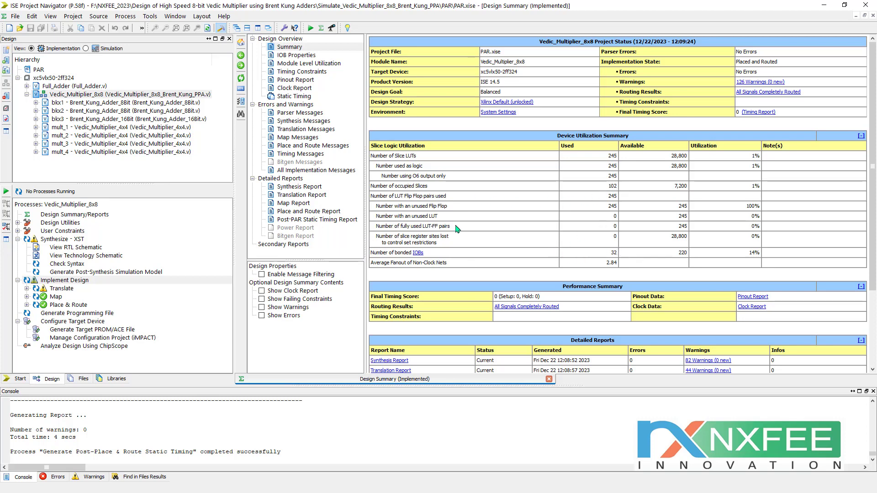
- Open the Brent Kung Synthesis Report for its delay, then launch View RTL Schematic
{"action": "left_click", "coordinate": [299, 186]}
{"action": "type", "text": "Delay"}
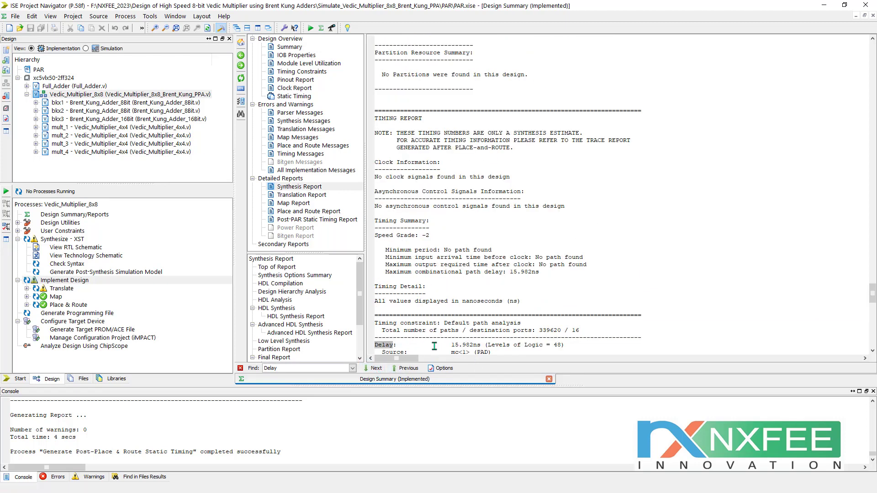
{"action": "left_click", "coordinate": [290, 46]}
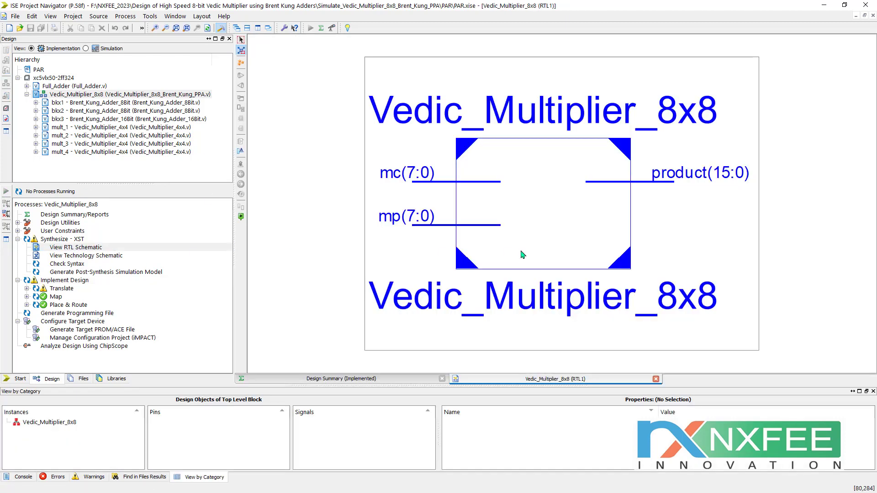
- Descend from the top-level block via bkx1 and mult_2 to the 2x2 multiplier gates
{"action": "double_click", "coordinate": [542, 204]}
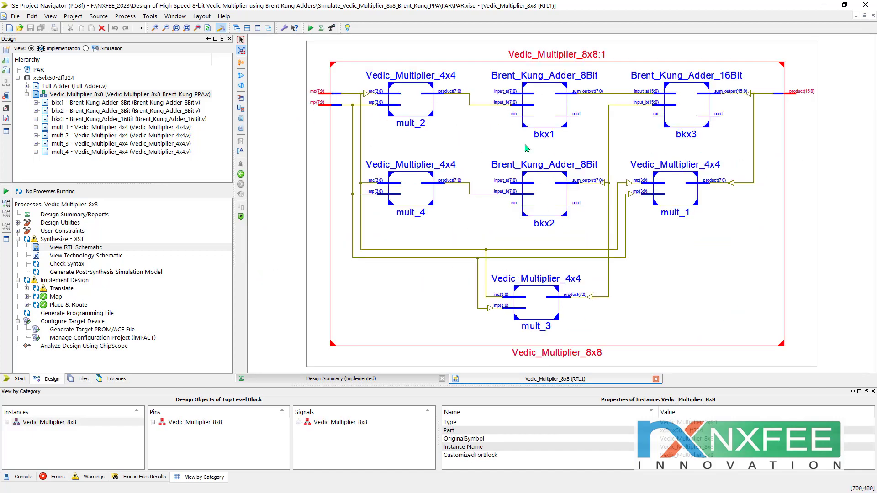
{"action": "left_click", "coordinate": [543, 105]}
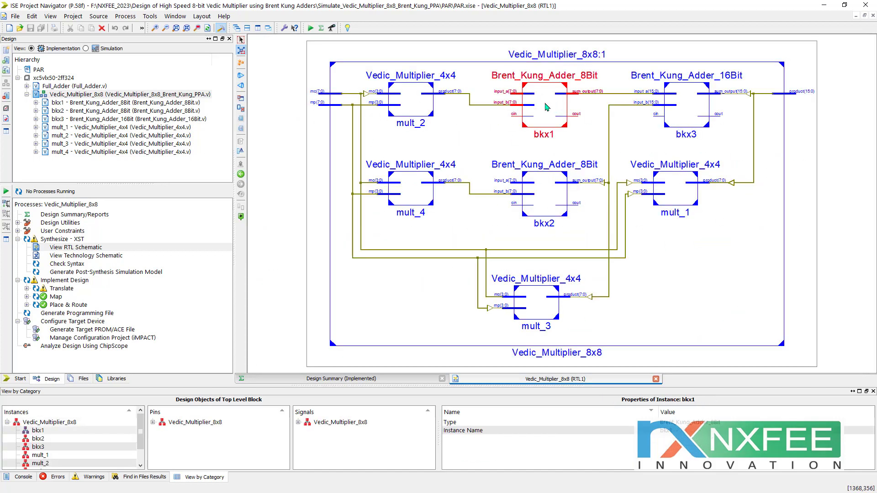
{"action": "left_click", "coordinate": [410, 100]}
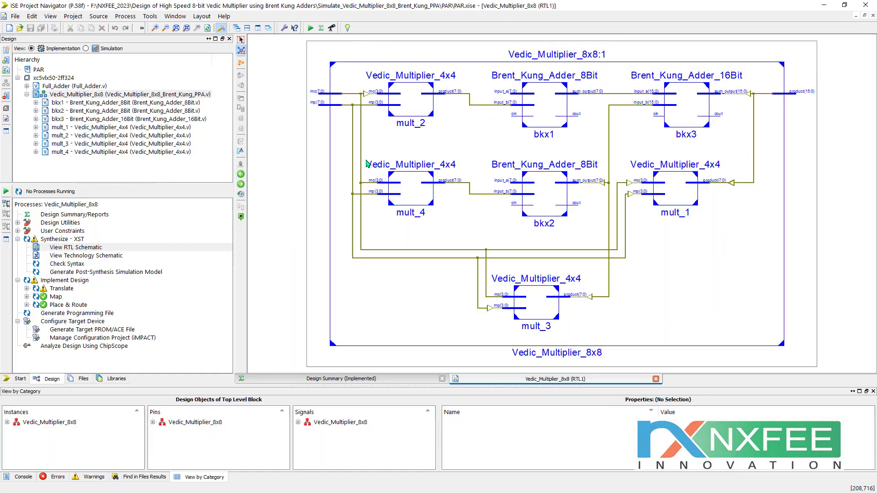
{"action": "double_click", "coordinate": [410, 98]}
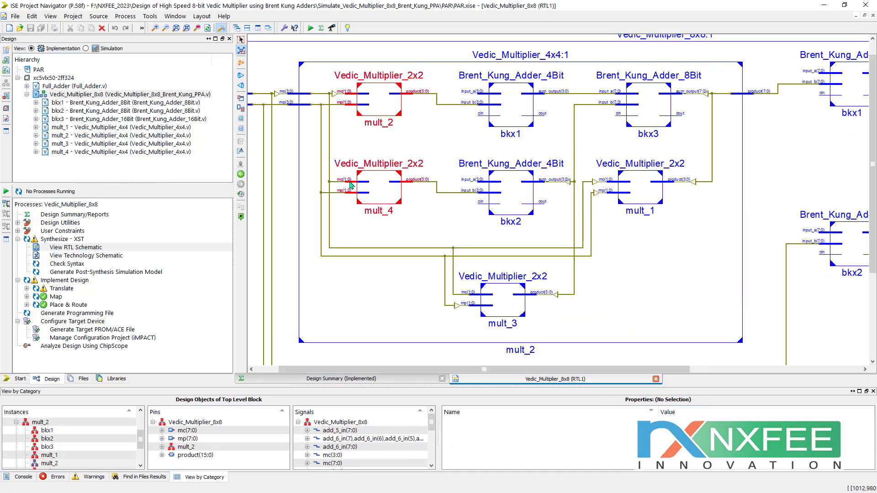
{"action": "double_click", "coordinate": [378, 101]}
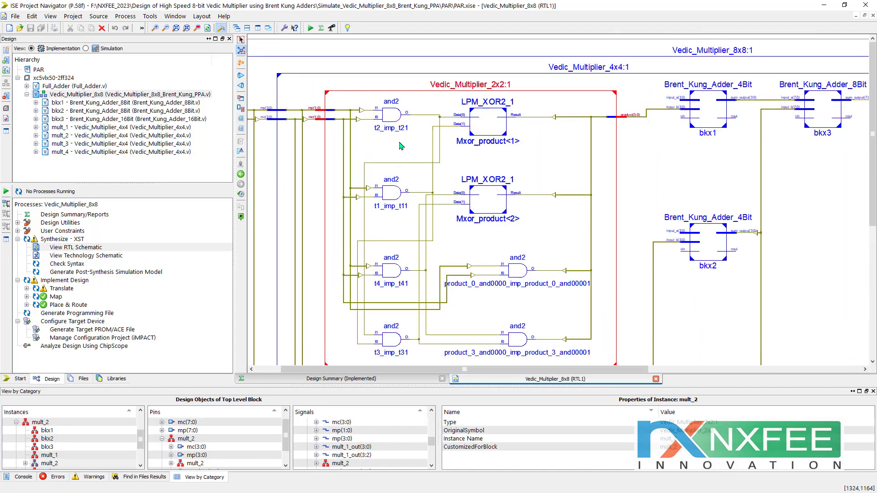
{"action": "scroll", "scroll_direction": "down", "scroll_amount": 3}
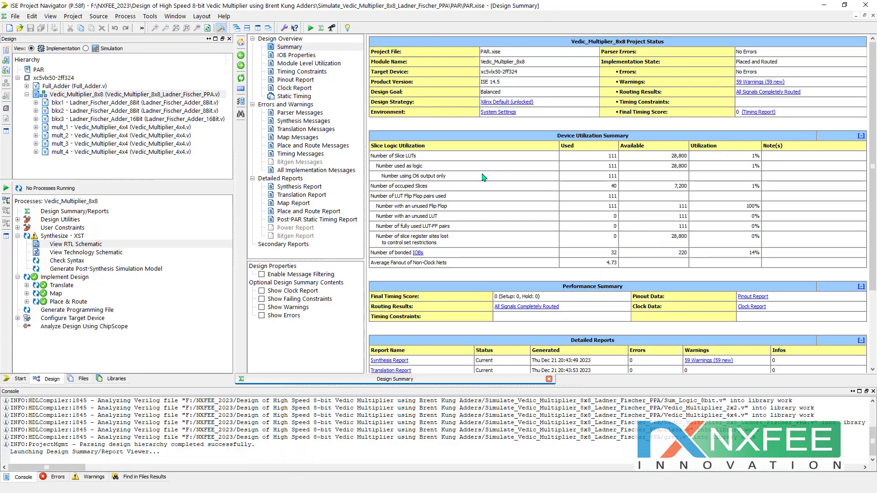
{"action": "mouse_move", "coordinate": [614, 162]}
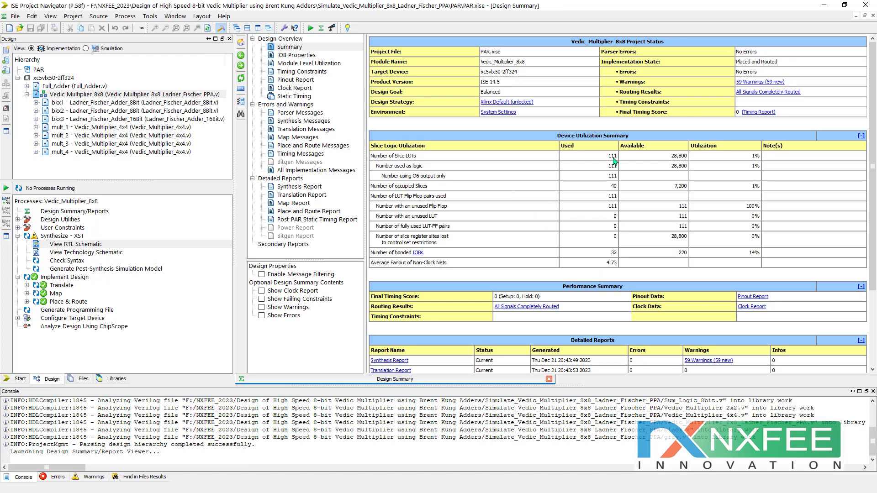
{"action": "mouse_move", "coordinate": [536, 201]}
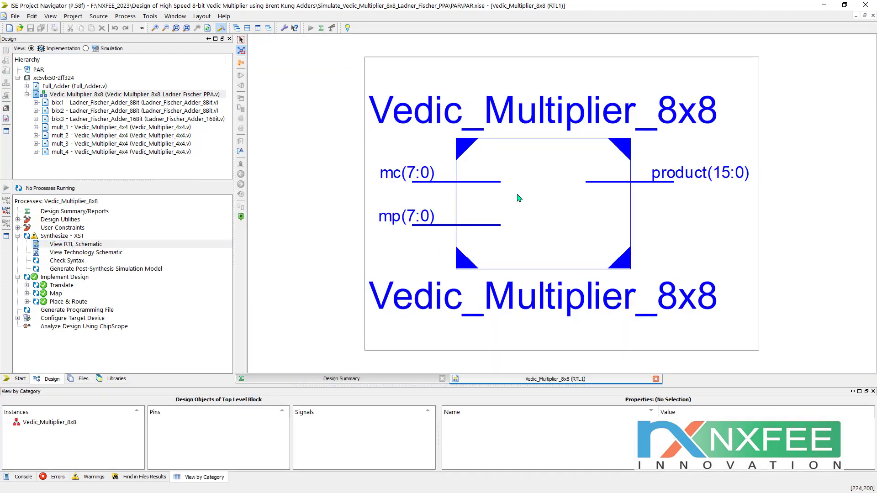
- Expand the Ladner Fischer top-level schematic and open the mult_2 4x4 multiplier internals
{"action": "double_click", "coordinate": [542, 204]}
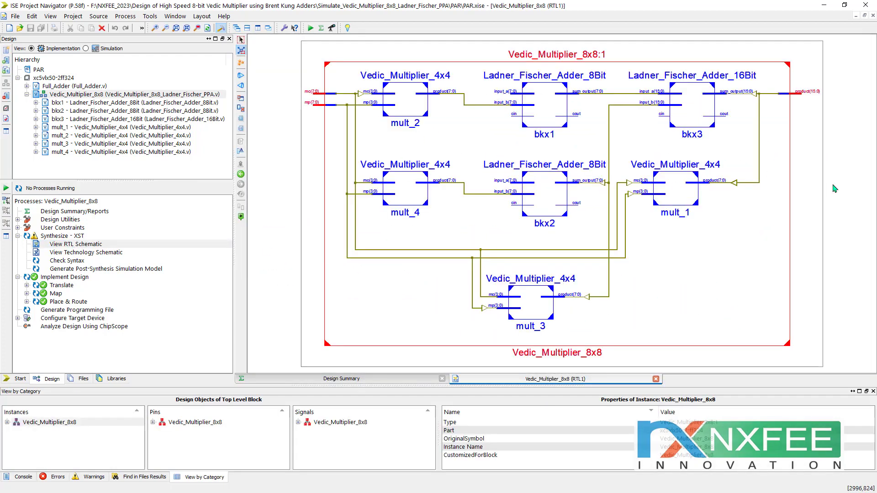
{"action": "double_click", "coordinate": [406, 100]}
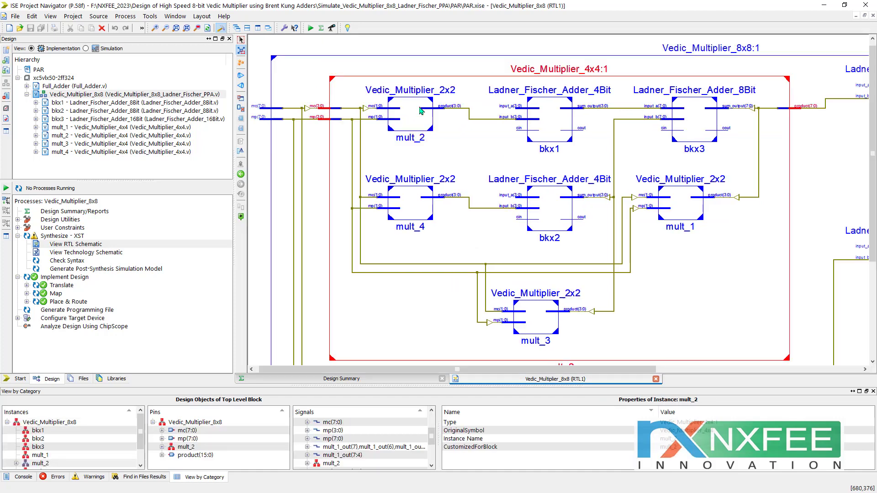
{"action": "left_click", "coordinate": [410, 115]}
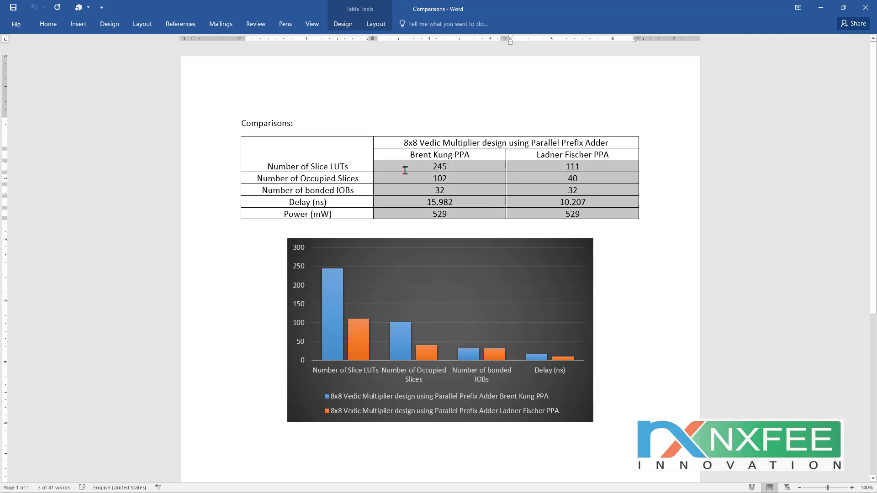
- Switch to the Comparisons document with the Brent Kung vs Ladner Fischer table and chart
{"action": "left_click", "coordinate": [439, 330]}
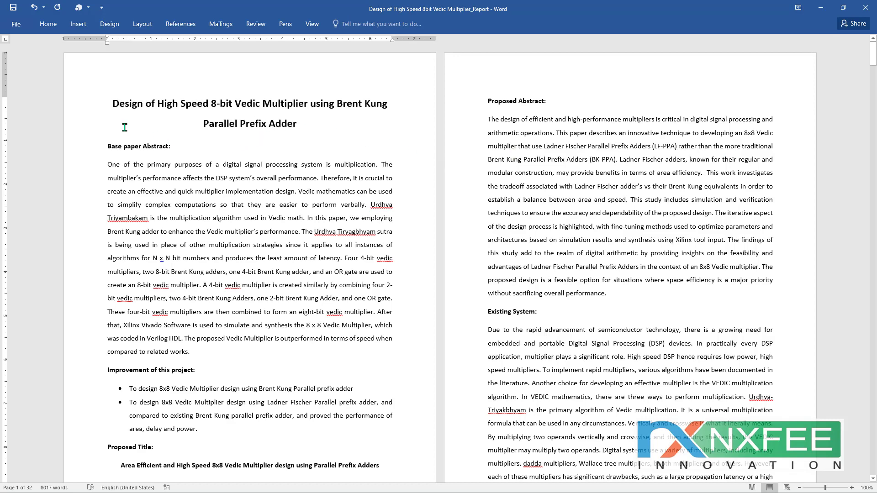
- Page through the report from the base-paper abstract to the references on page 29
{"action": "double_click", "coordinate": [139, 147]}
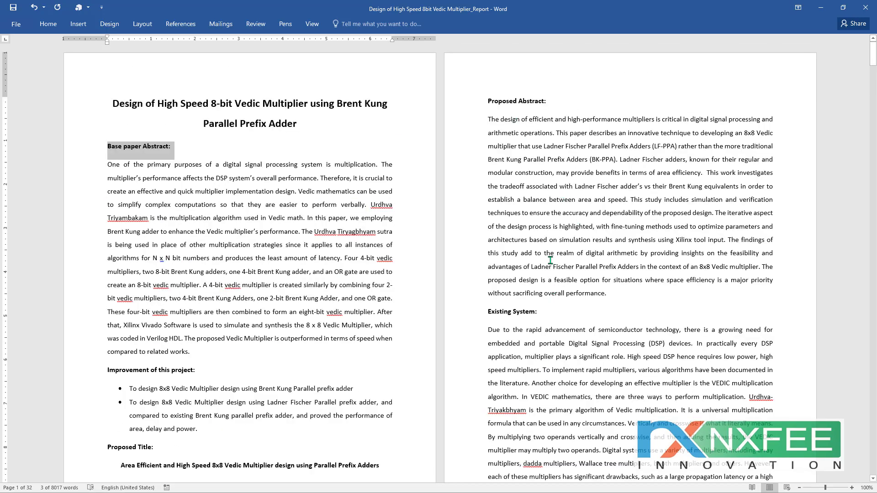
{"action": "scroll", "scroll_direction": "down", "scroll_amount": 3}
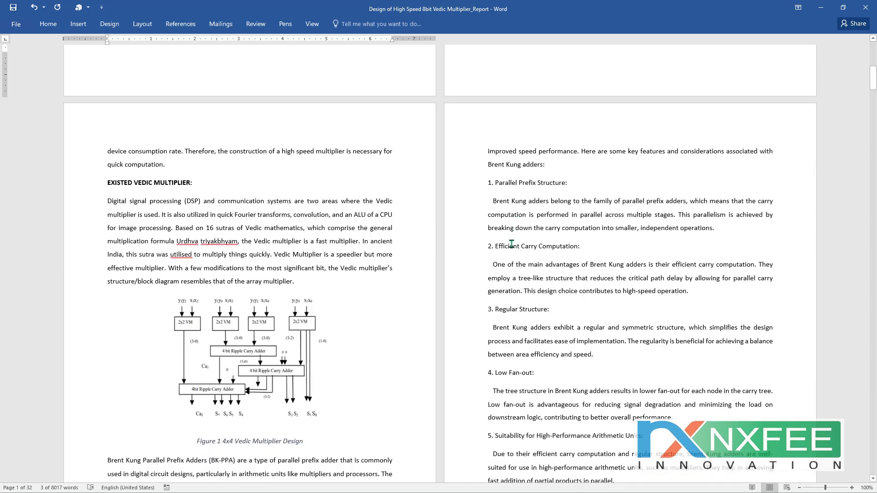
{"action": "scroll", "scroll_direction": "down", "scroll_amount": 3}
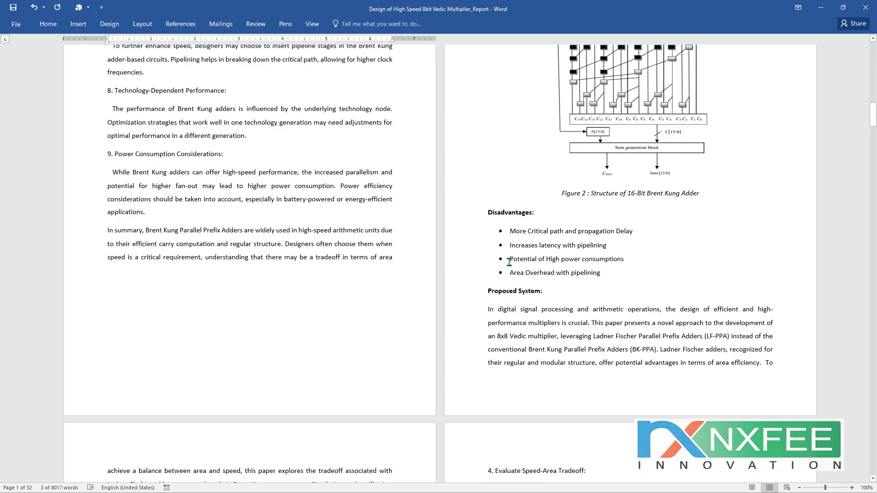
{"action": "scroll", "scroll_direction": "up", "scroll_amount": 3}
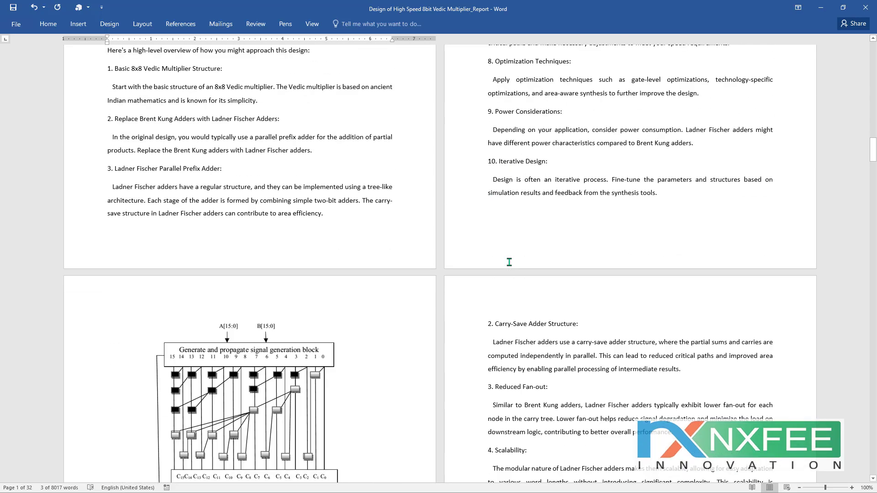
{"action": "scroll", "scroll_direction": "down", "scroll_amount": 3}
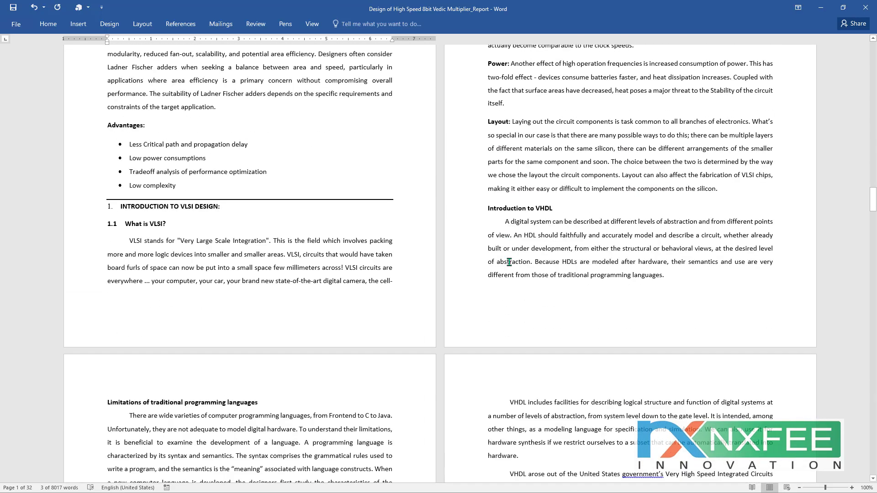
{"action": "scroll", "scroll_direction": "down", "scroll_amount": 3}
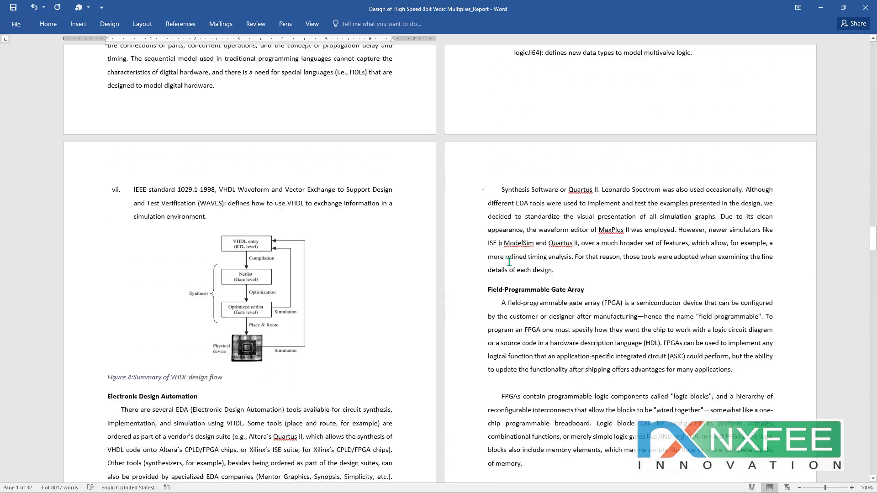
{"action": "scroll", "scroll_direction": "down", "scroll_amount": 3}
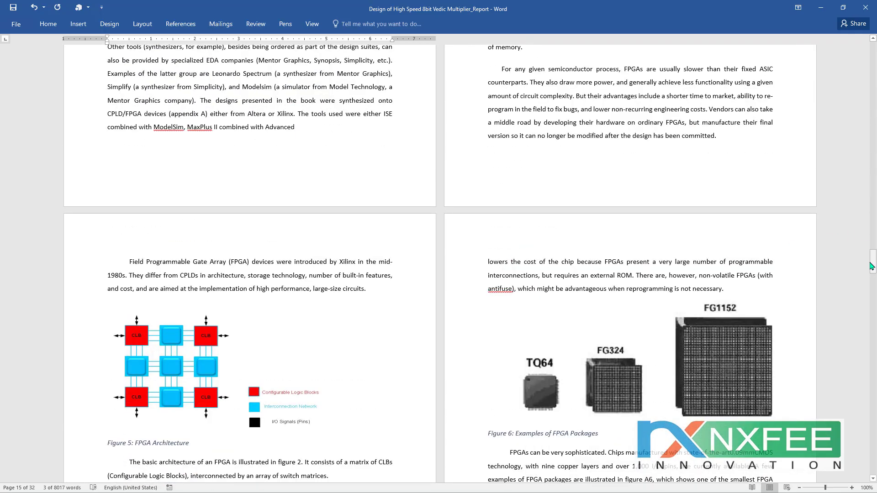
{"action": "scroll", "scroll_direction": "down", "scroll_amount": 3}
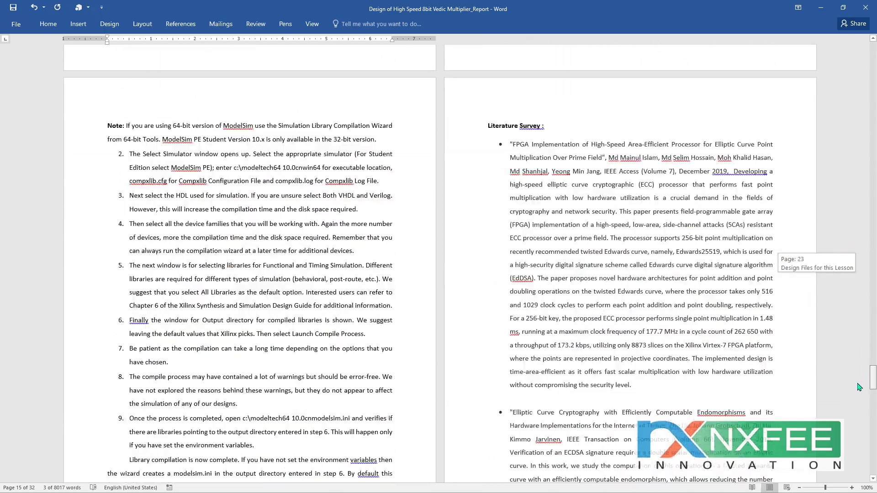
{"action": "scroll", "scroll_direction": "down", "scroll_amount": 3}
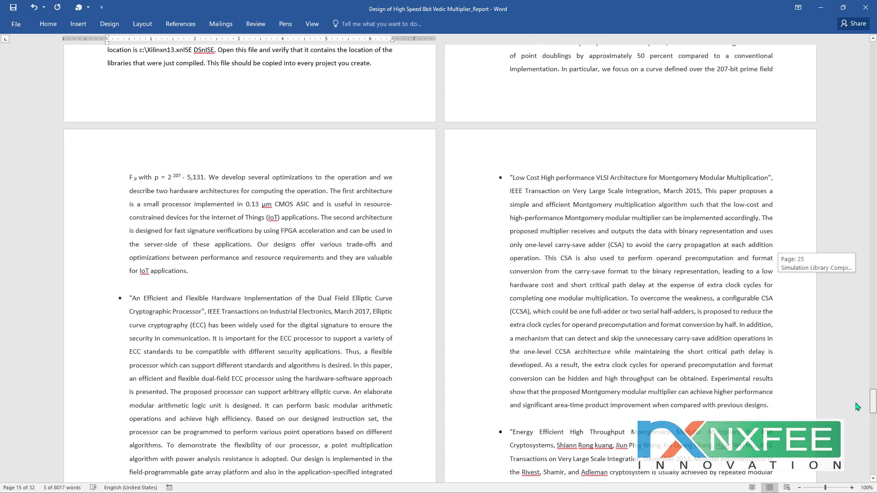
{"action": "scroll", "scroll_direction": "down", "scroll_amount": 3}
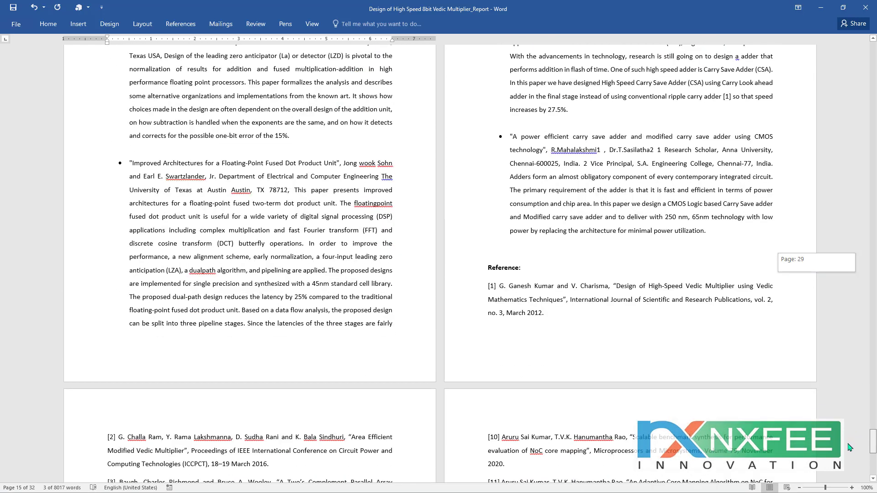